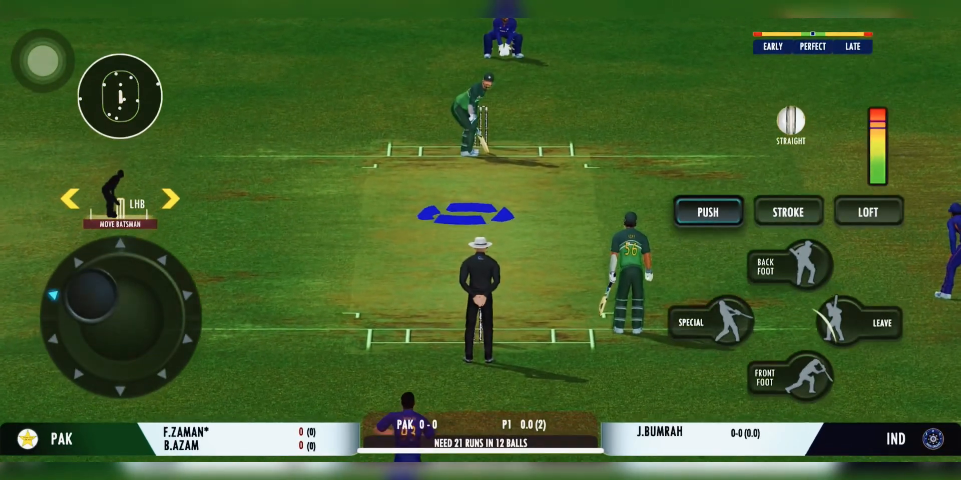
Play lofted shots with F.Zaman off Bumrah to reach 16 for 0 after three balls
{"action": "left_click", "coordinate": [867, 212]}
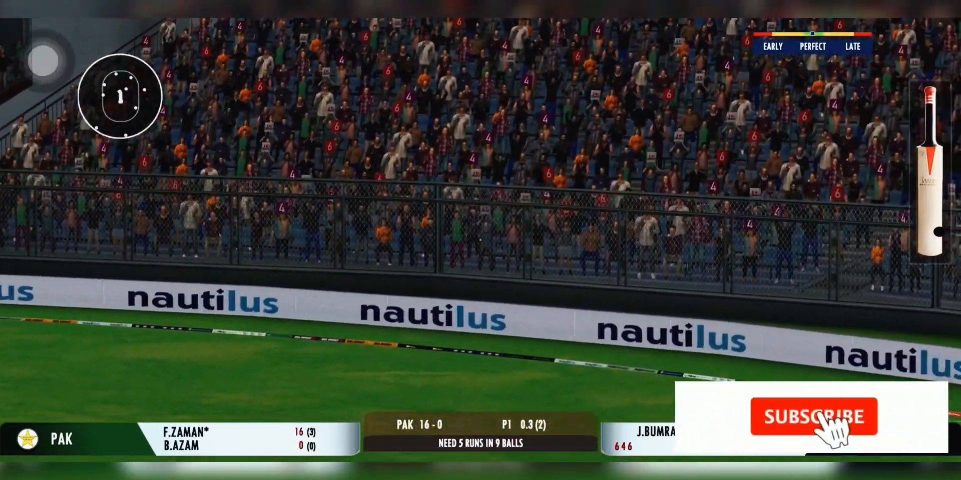
{"action": "left_click", "coordinate": [813, 416]}
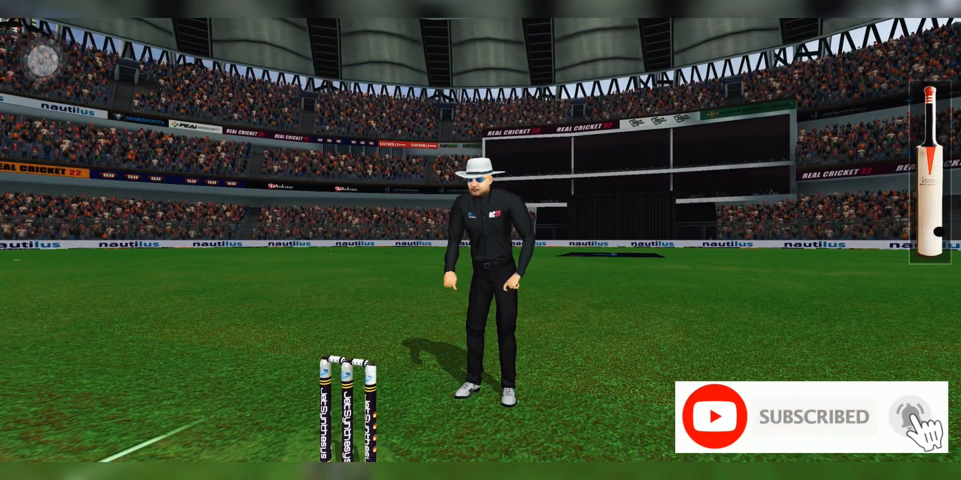